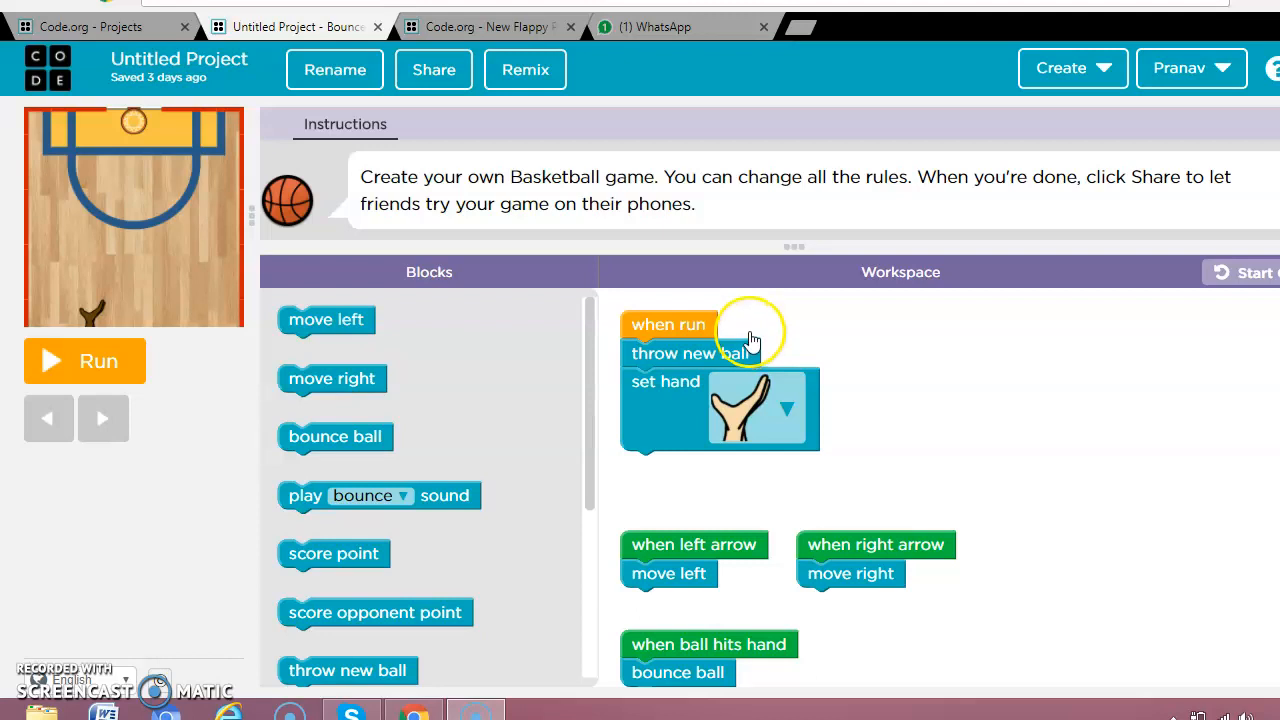
pyautogui.moveTo(288, 344)
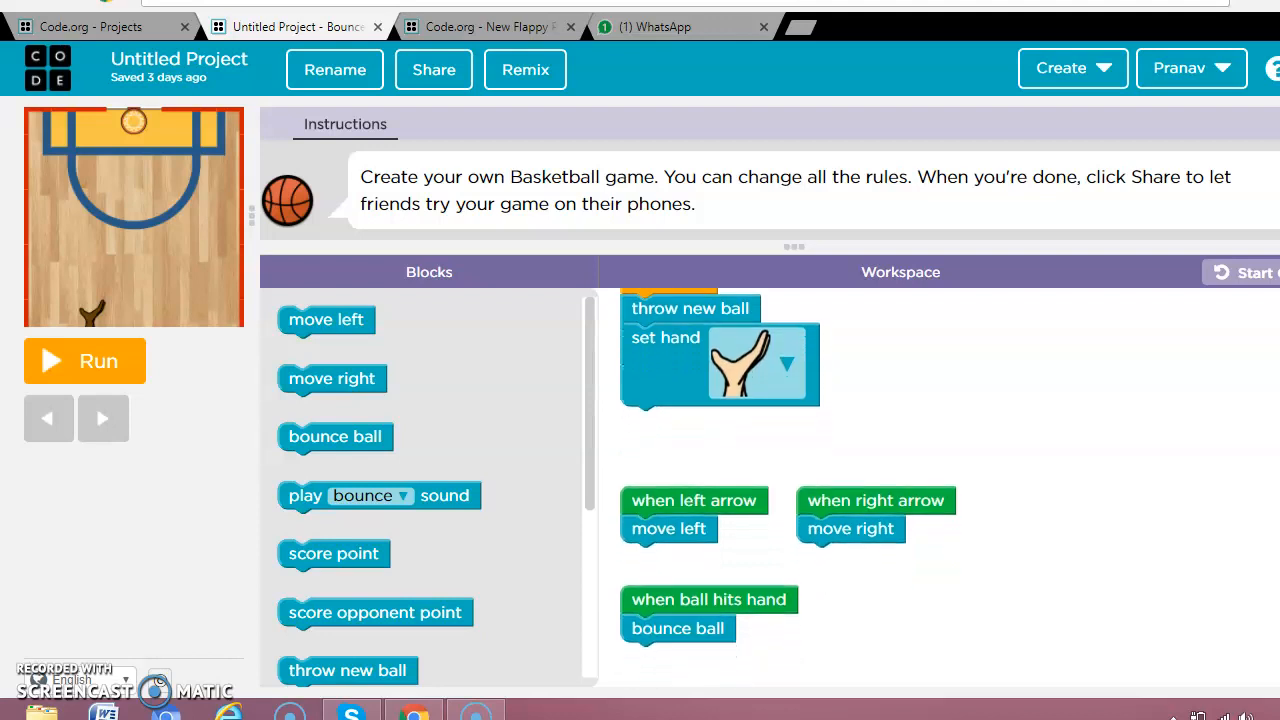
# Run the basketball game, move the hand right a few times, then reset the court.
pyautogui.scroll(-3)
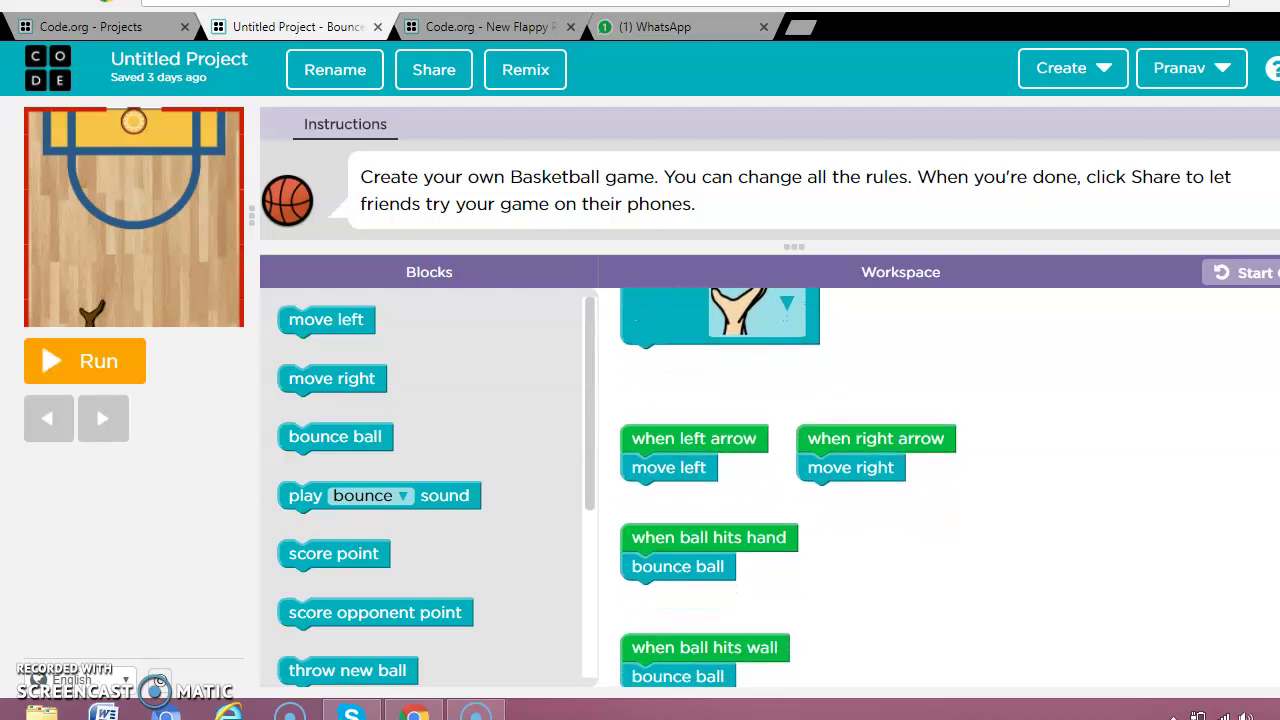
pyautogui.scroll(-3)
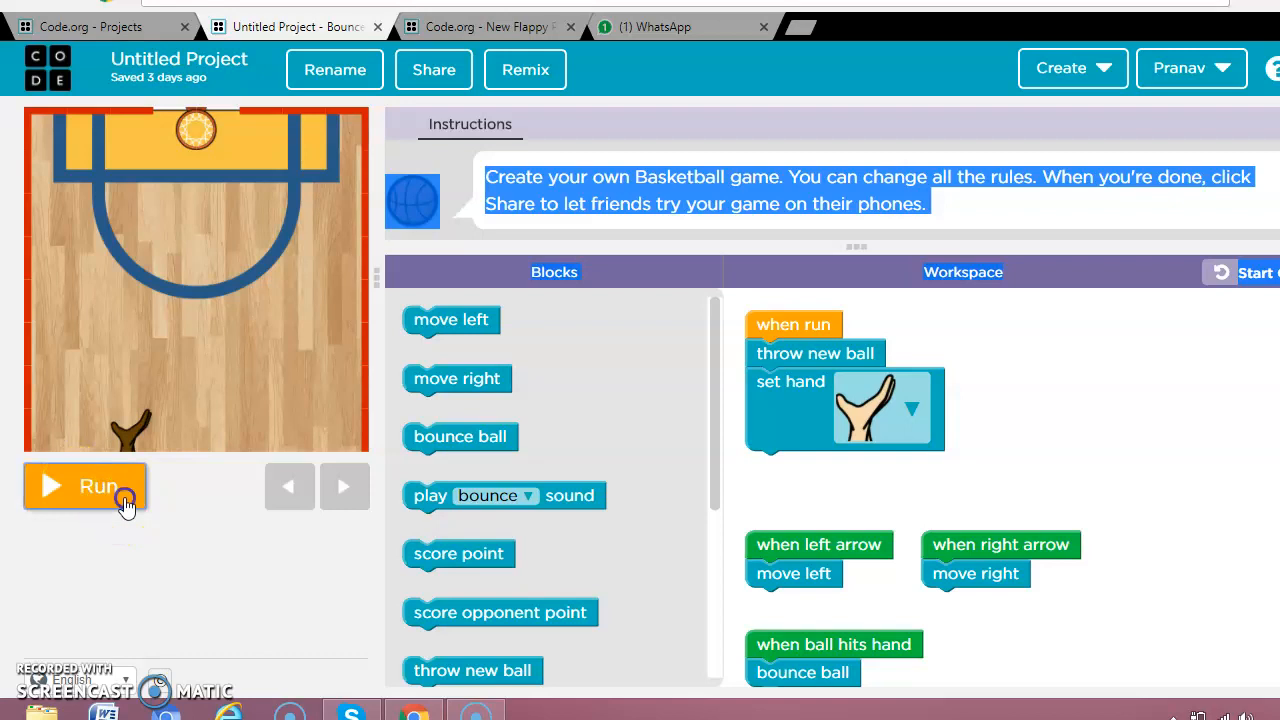
pyautogui.click(84, 486)
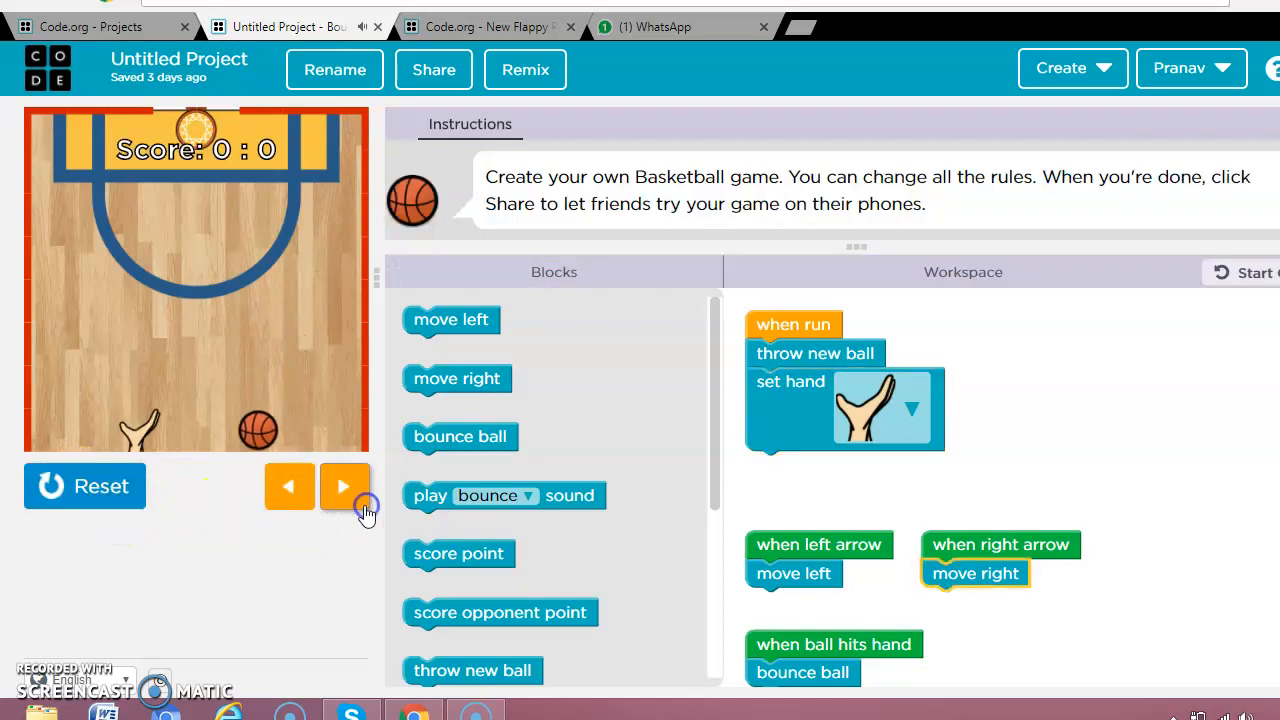
pyautogui.click(344, 486)
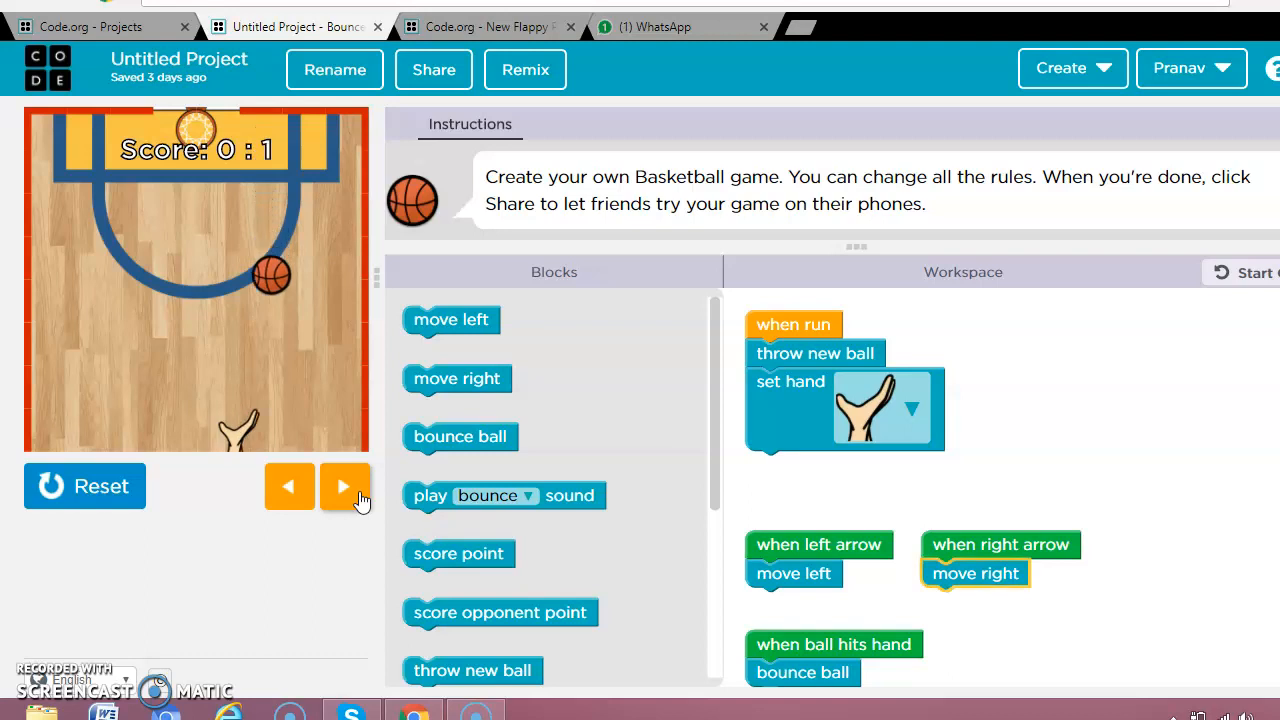
pyautogui.click(344, 486)
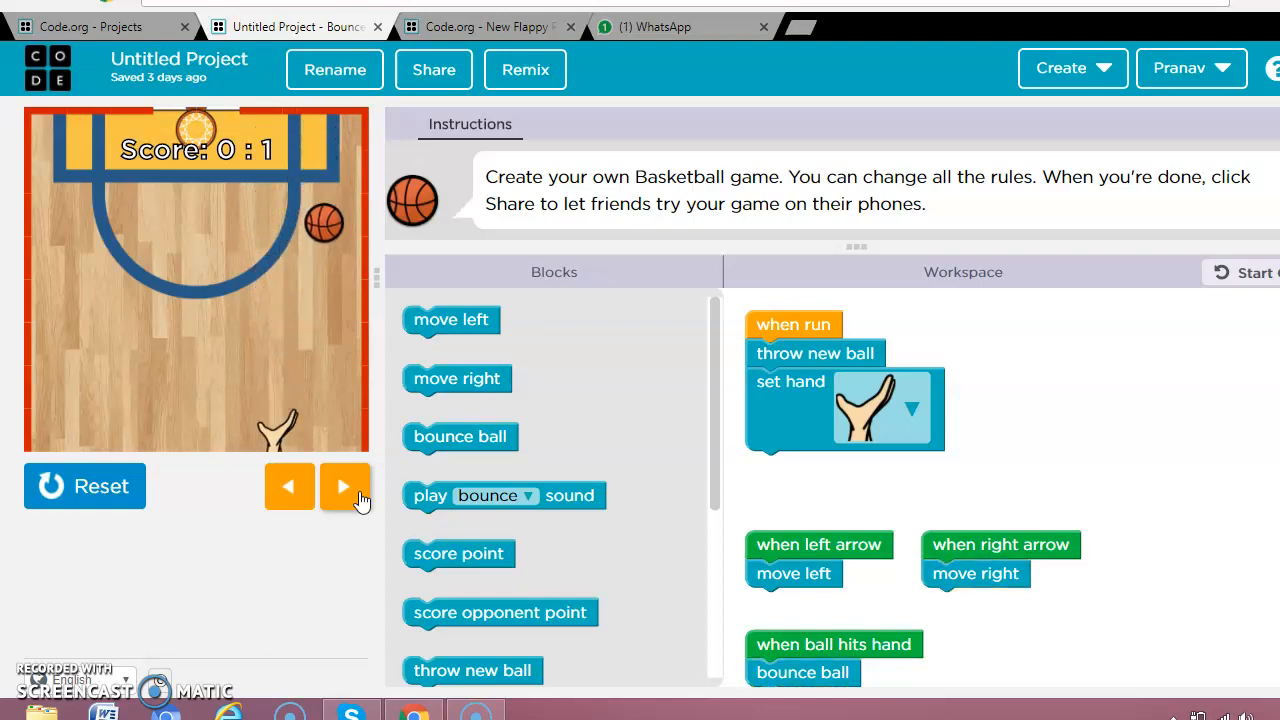
pyautogui.click(344, 486)
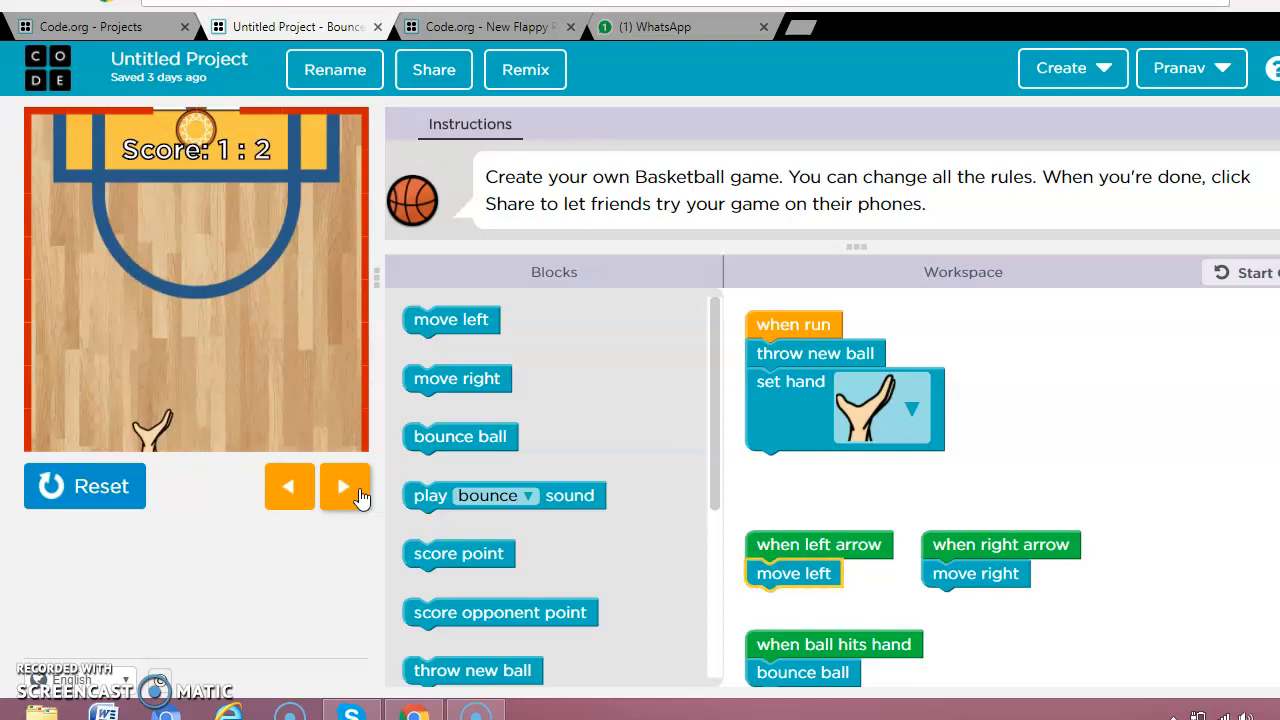
pyautogui.click(344, 486)
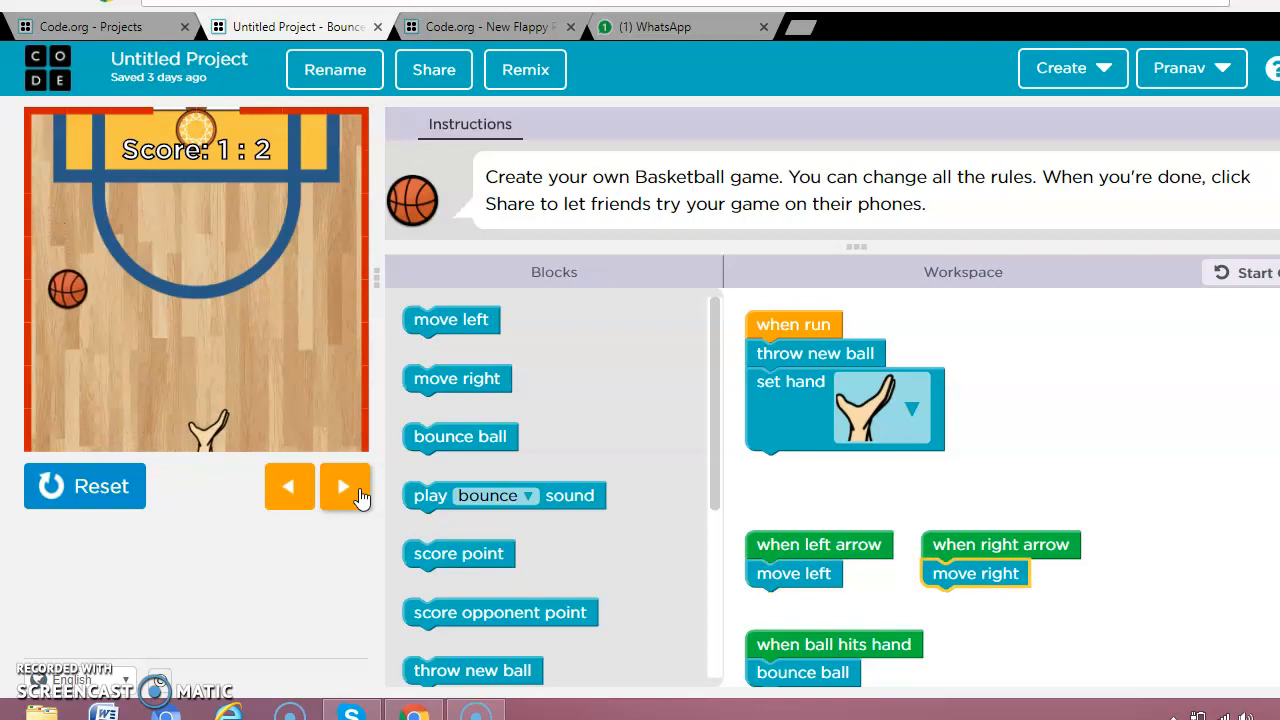
pyautogui.click(84, 486)
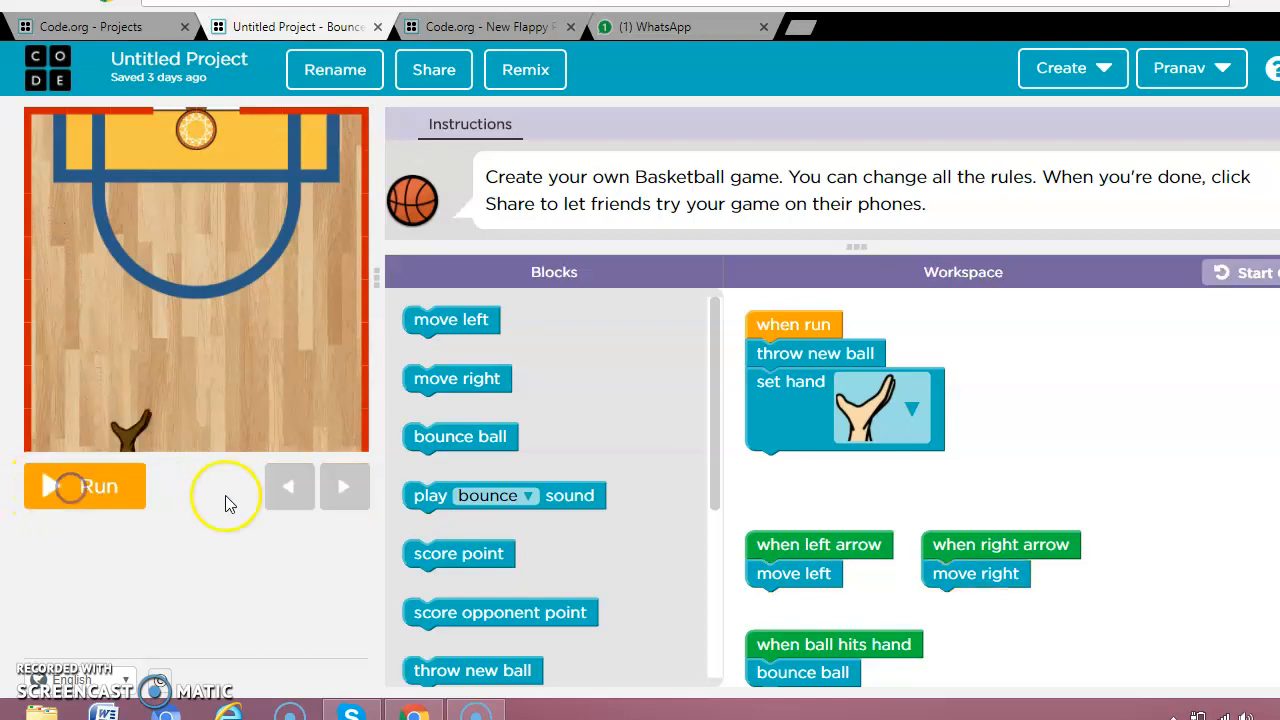
pyautogui.moveTo(596, 536)
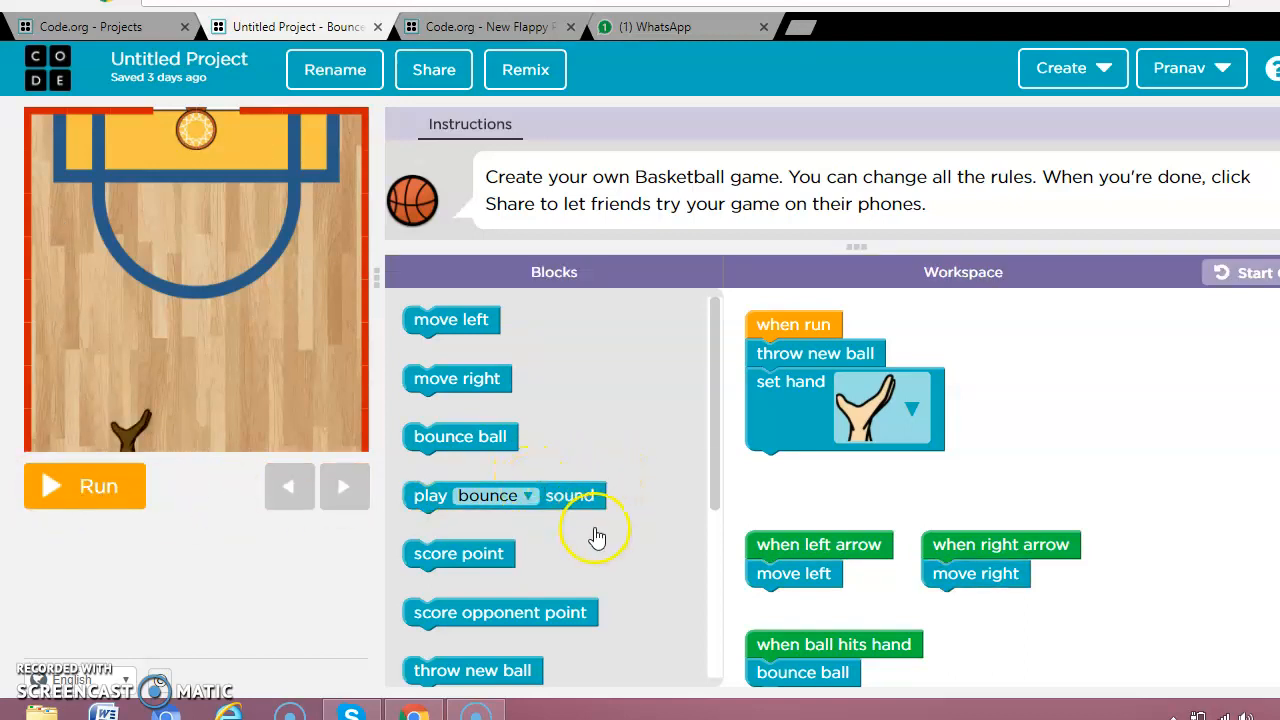
pyautogui.moveTo(716, 456)
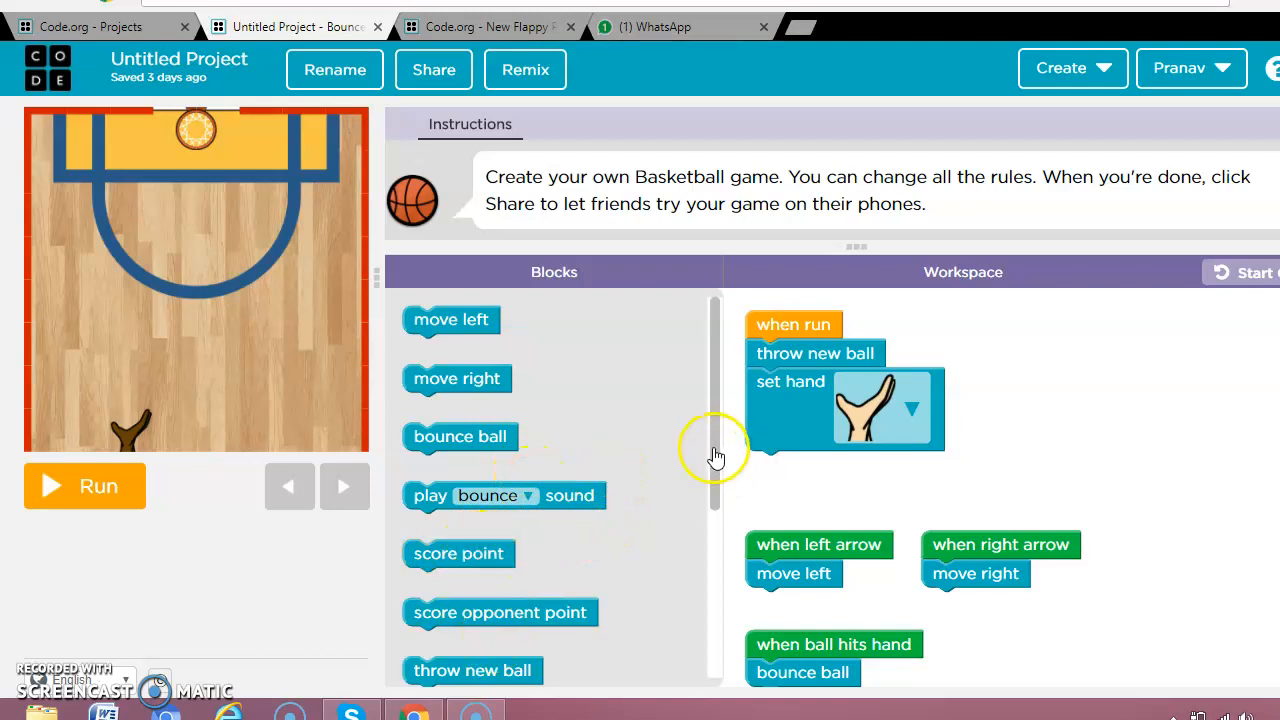
# Set the starting hand speed to very fast and run the game with the new speeds.
pyautogui.scroll(-3)
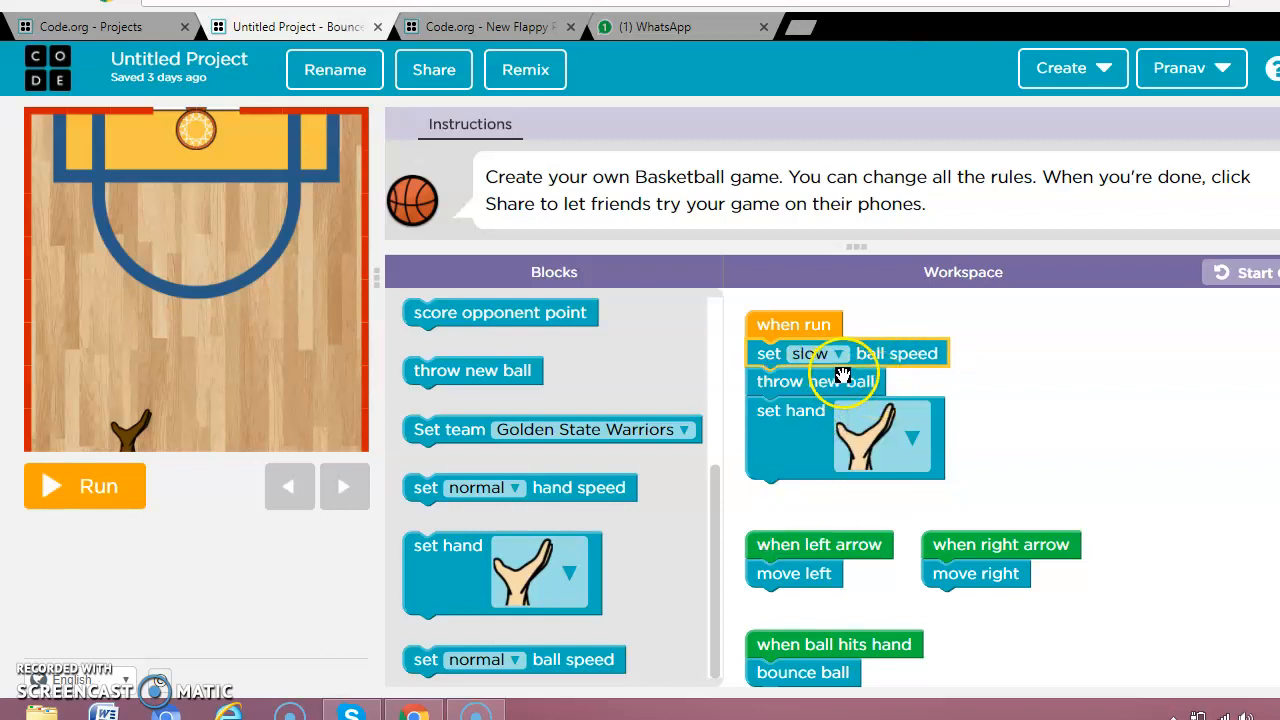
pyautogui.moveTo(568, 490)
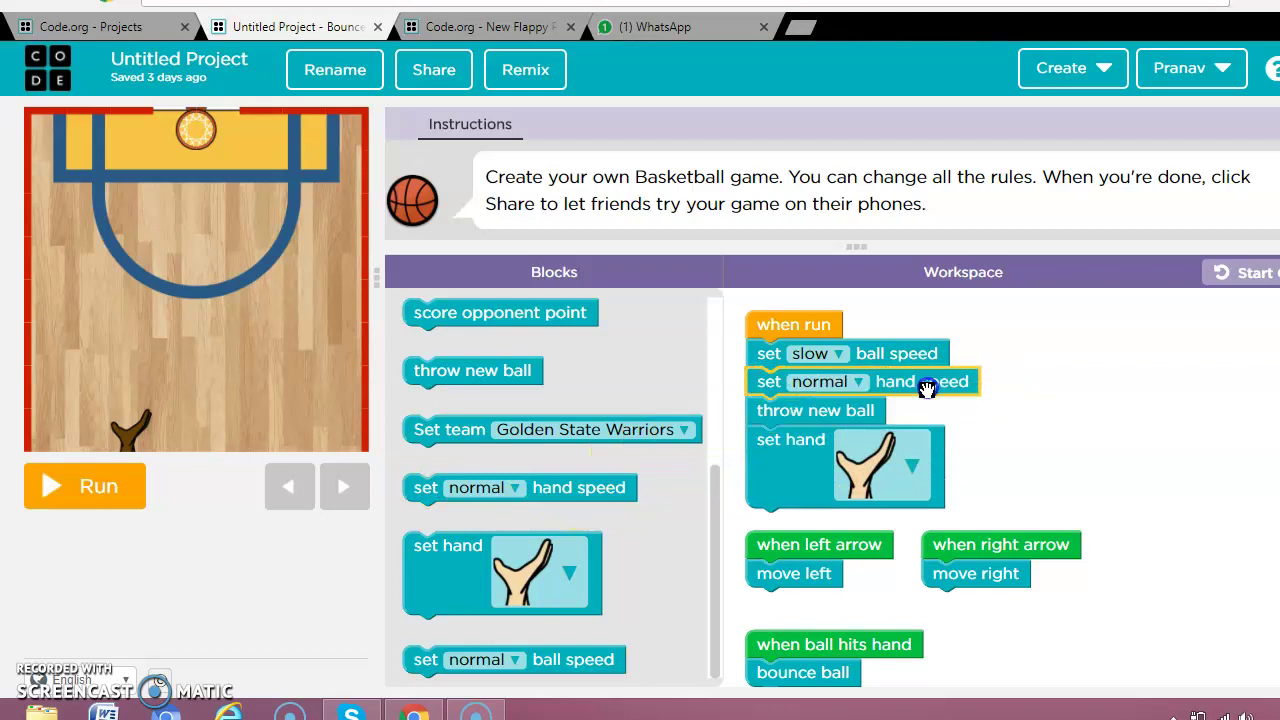
pyautogui.click(858, 382)
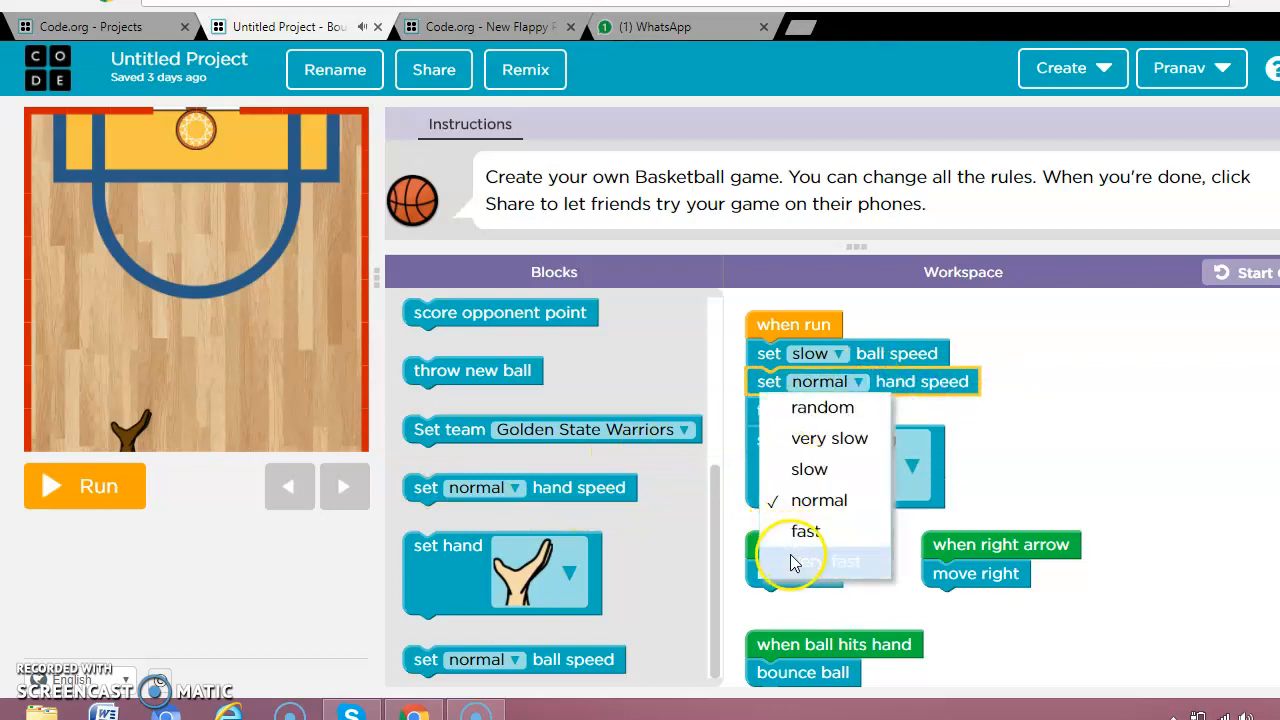
pyautogui.click(816, 562)
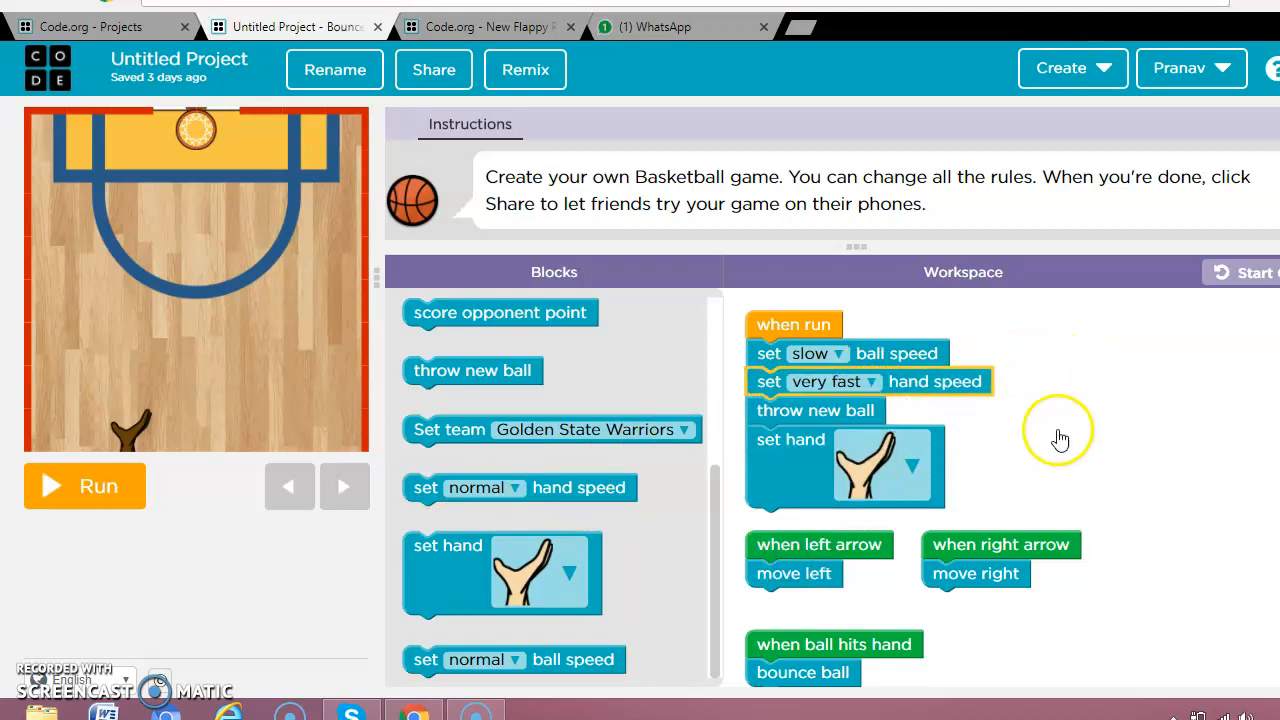
pyautogui.click(84, 486)
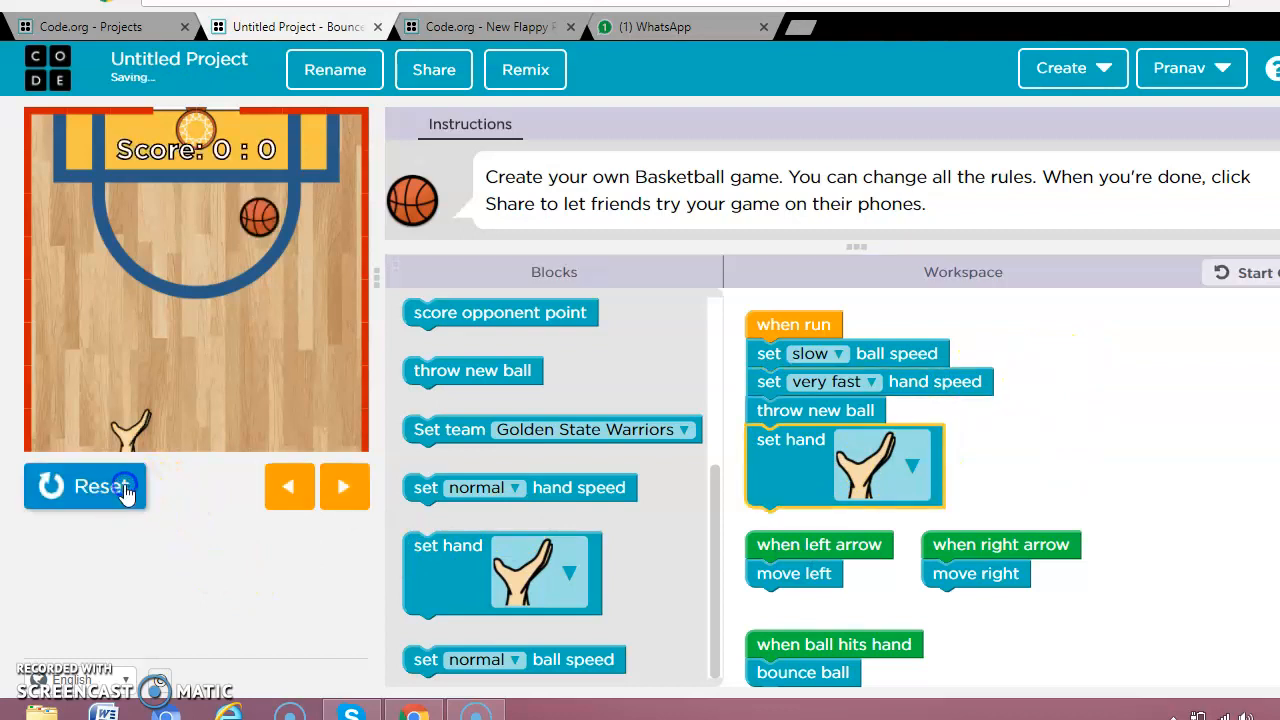
# Reset the game, change the starting ball speed from slow to normal, and run it again.
pyautogui.click(100, 486)
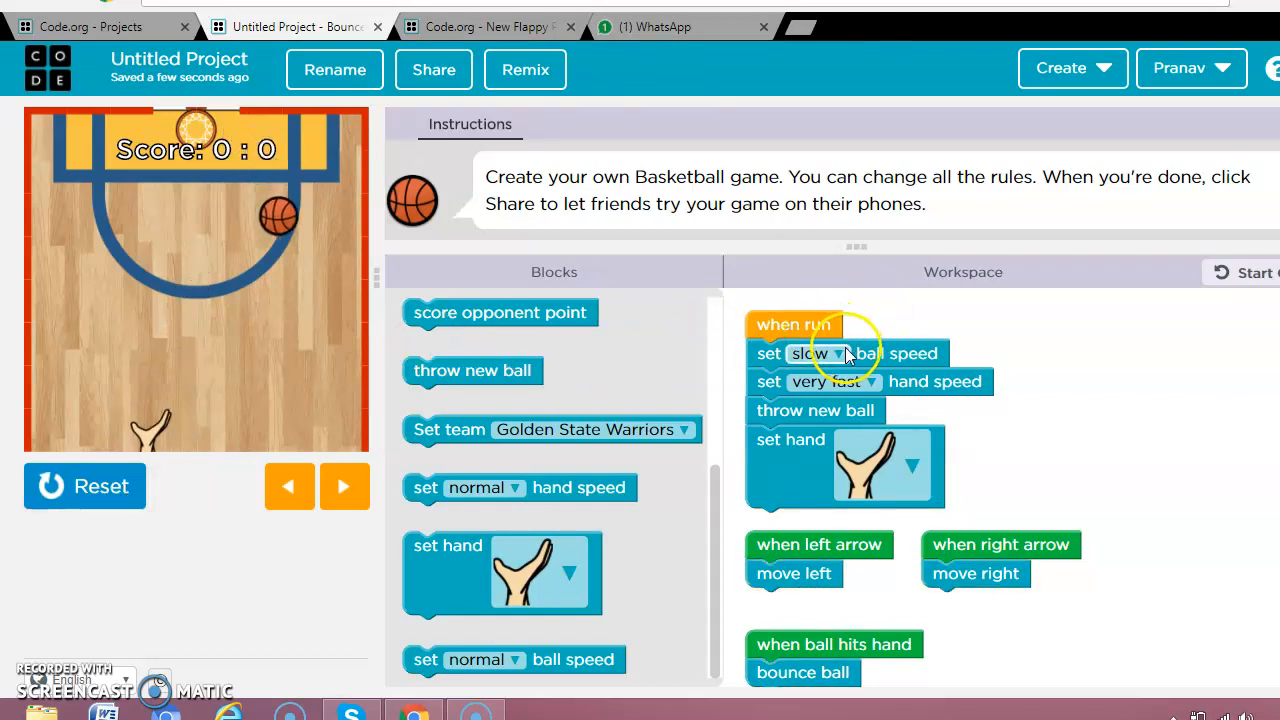
pyautogui.click(838, 352)
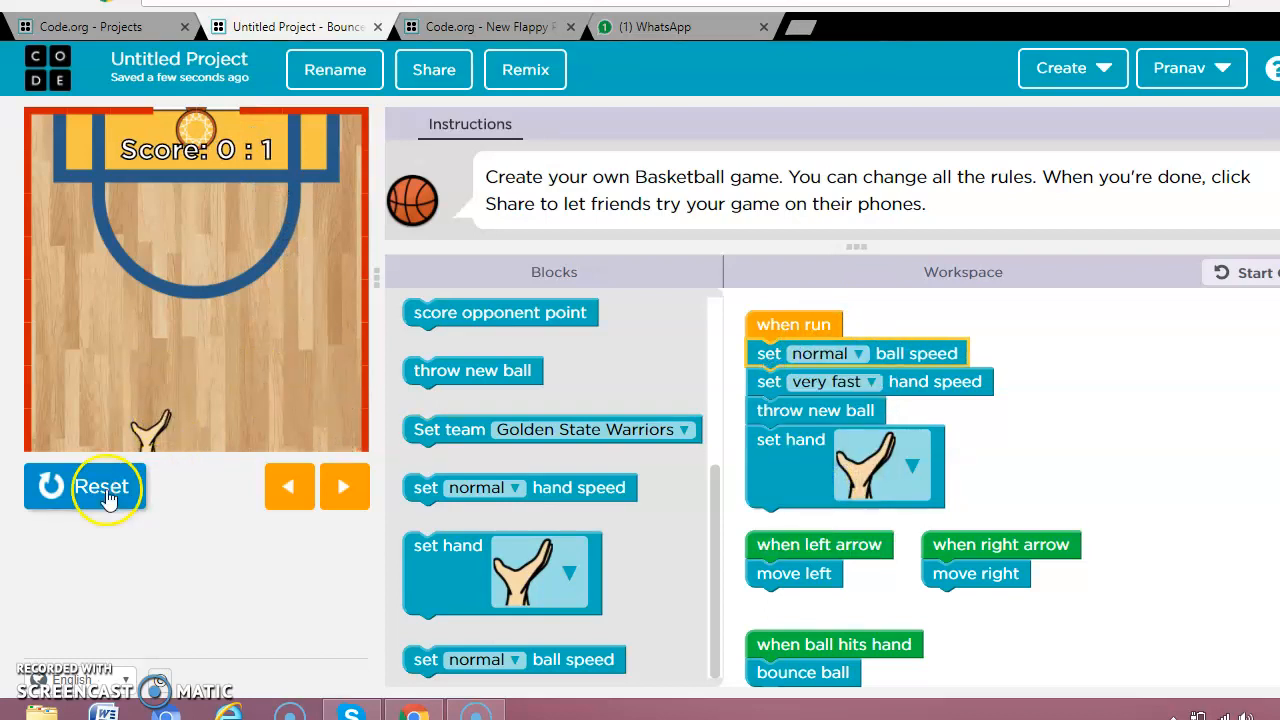
pyautogui.click(100, 486)
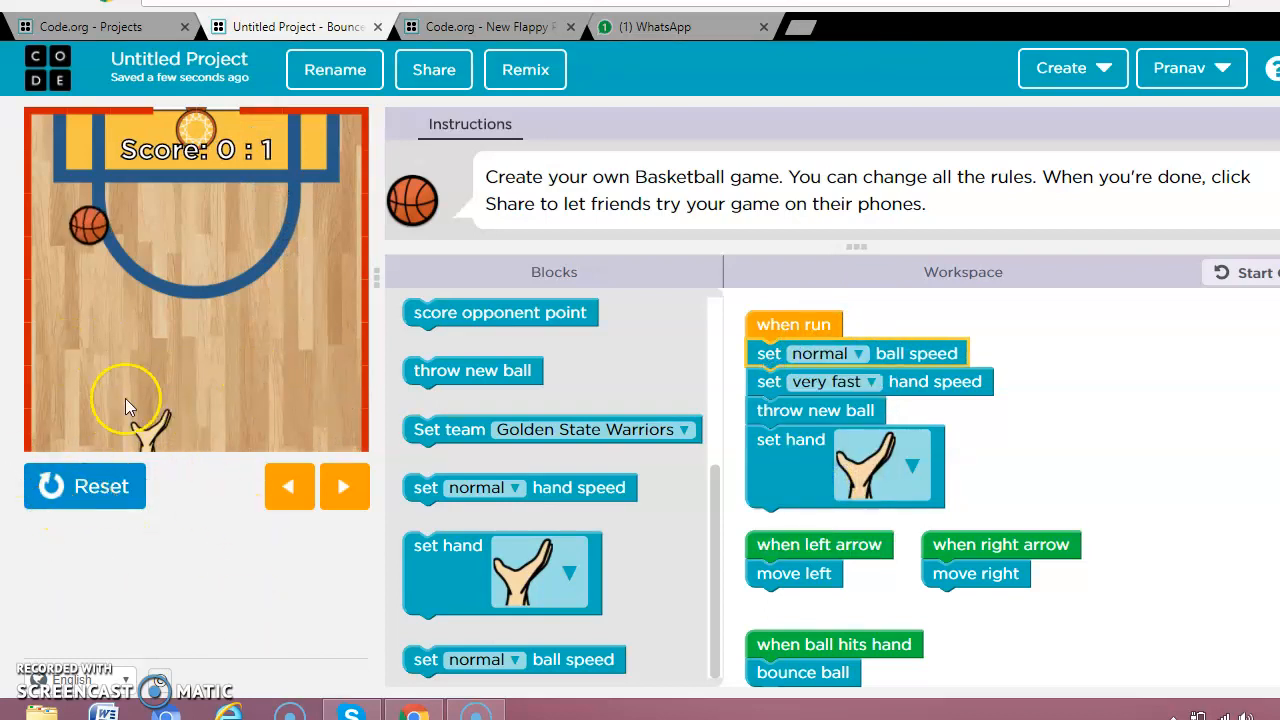